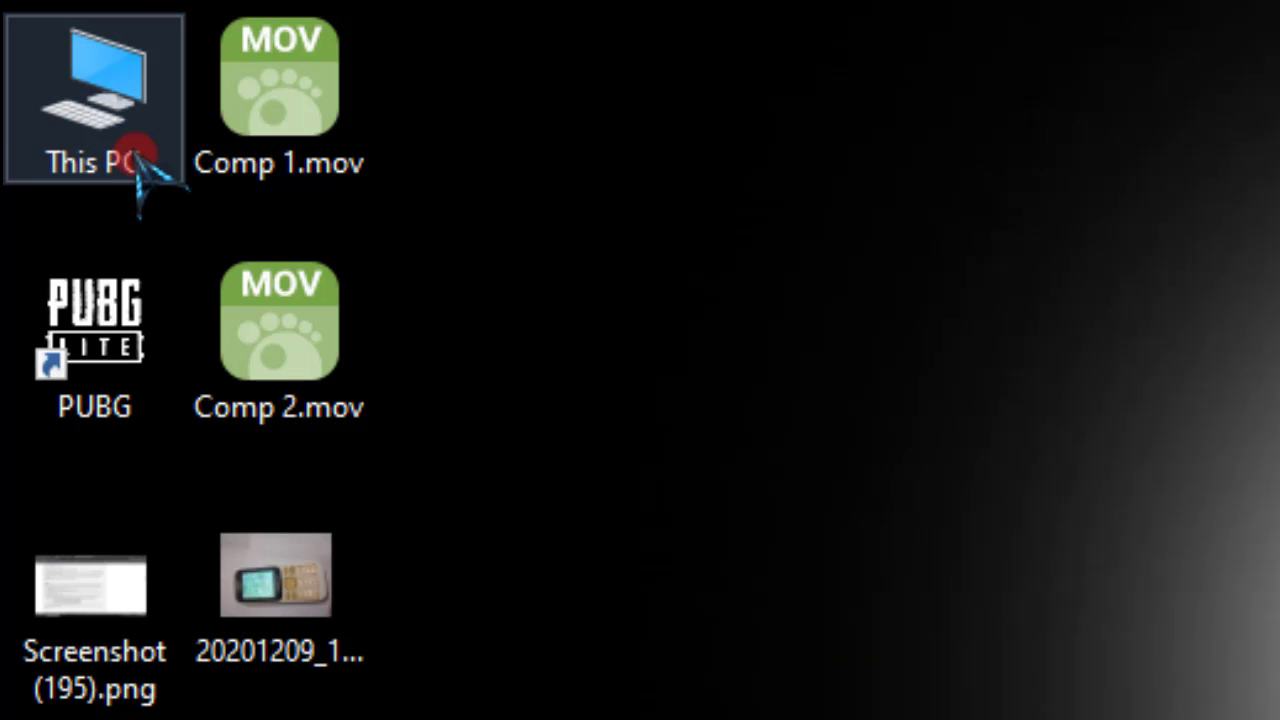
- Navigate from This PC into C:\Windows and scroll until the Temp folder is visible
{"action": "double_click", "coordinate": [94, 96]}
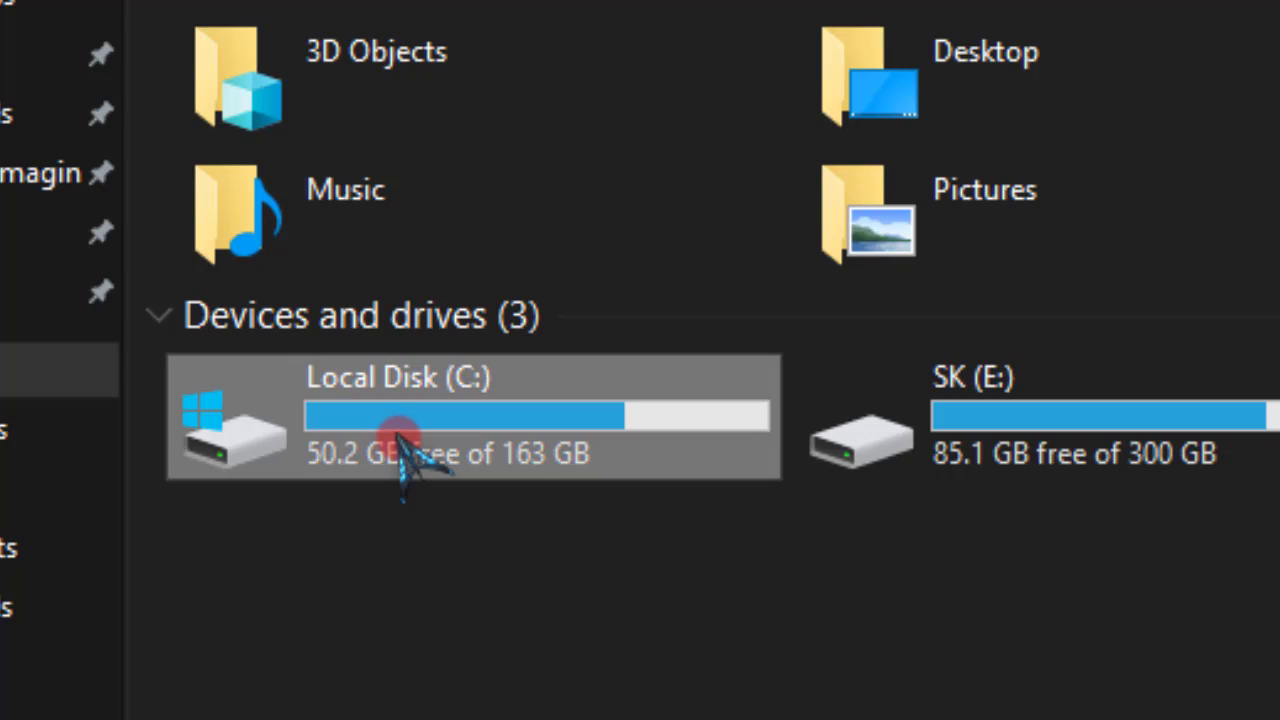
{"action": "double_click", "coordinate": [400, 414]}
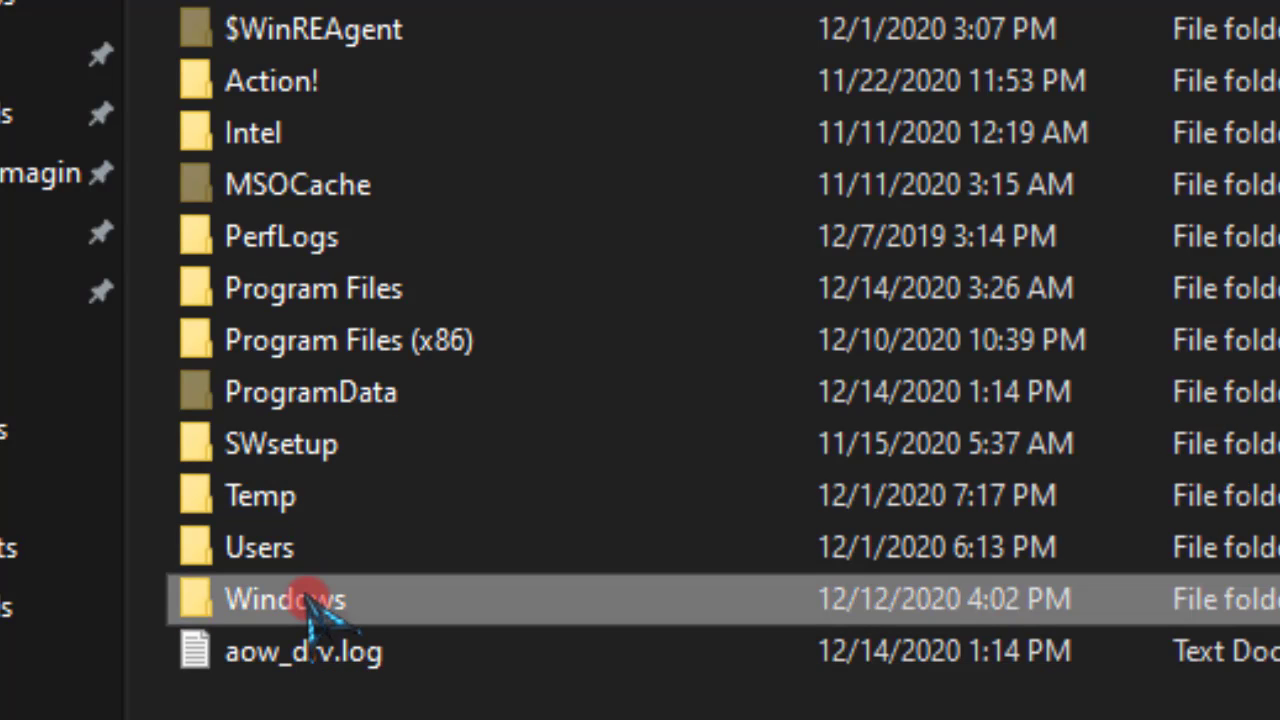
{"action": "double_click", "coordinate": [284, 600]}
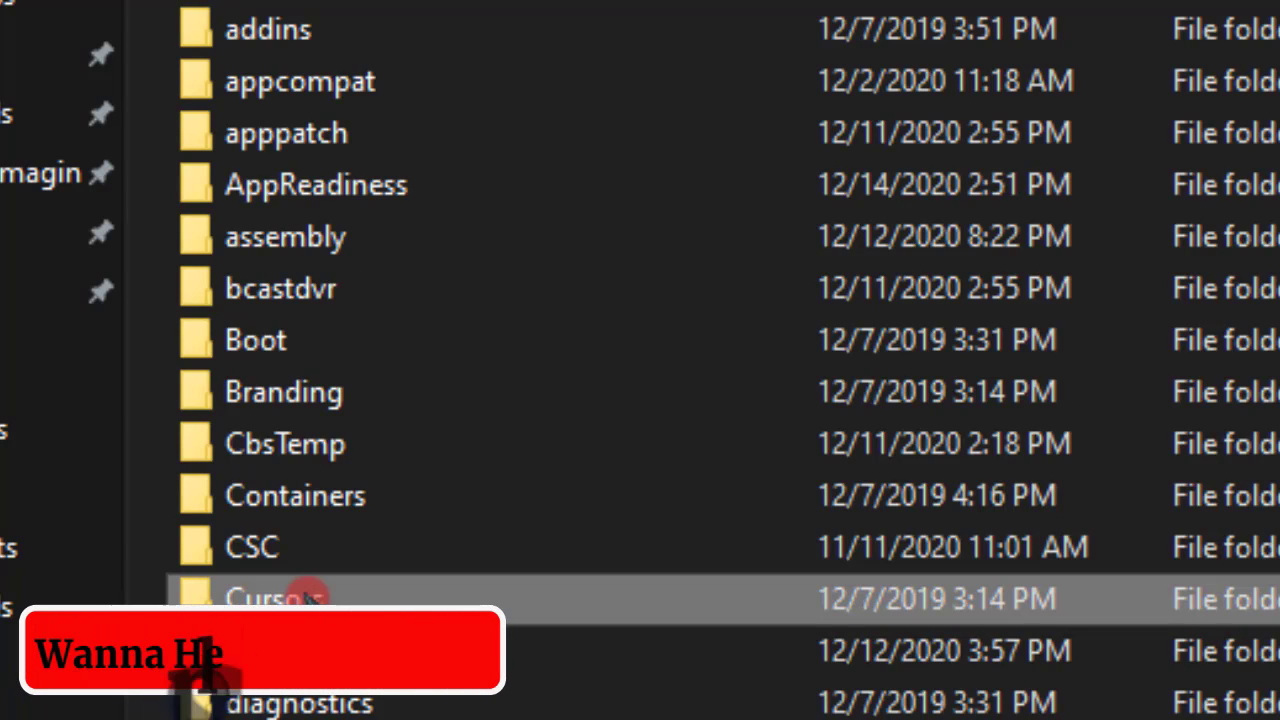
{"action": "scroll", "scroll_direction": "down", "scroll_amount": 3}
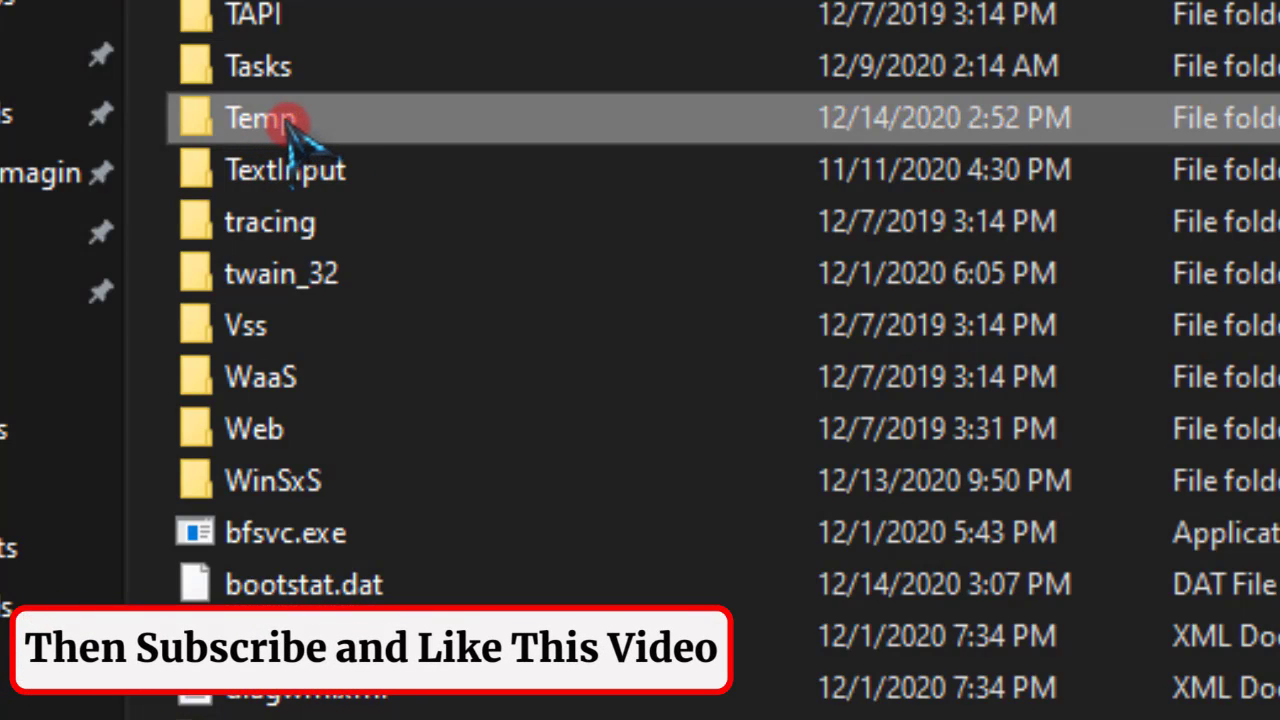
- Show the Security settings in the Temp folder's Properties
{"action": "right_click", "coordinate": [260, 118]}
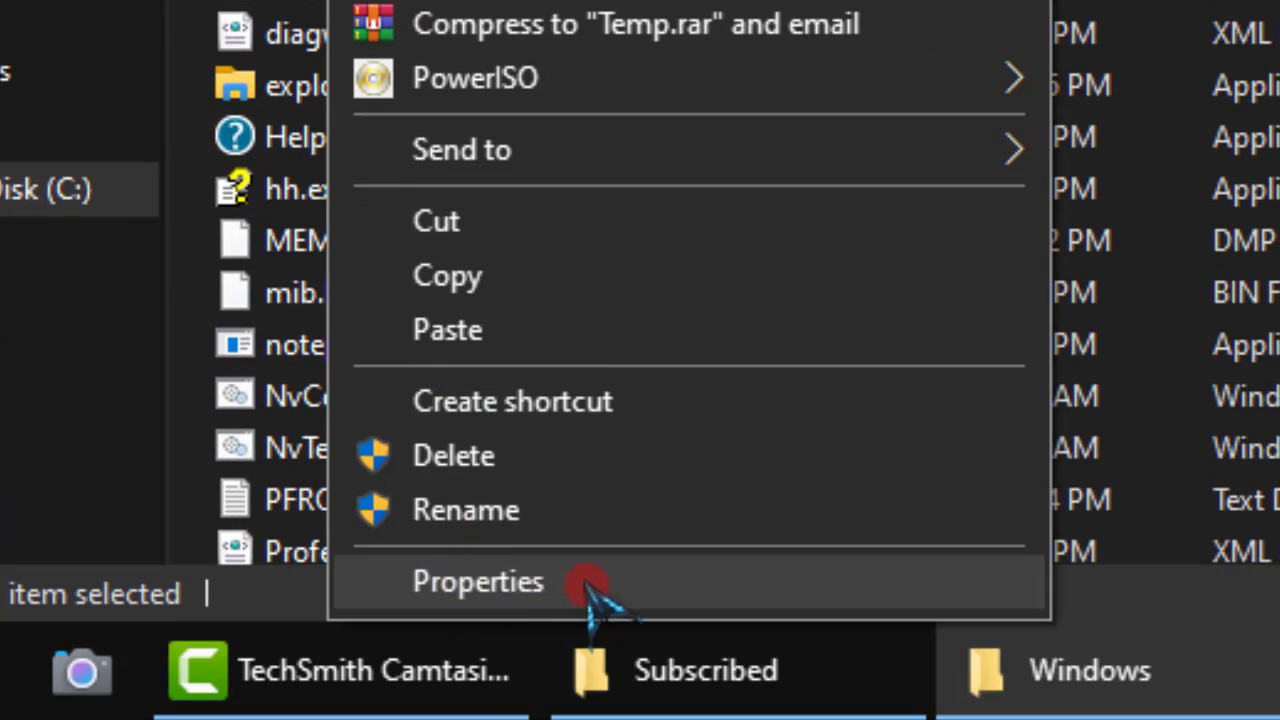
{"action": "left_click", "coordinate": [476, 580]}
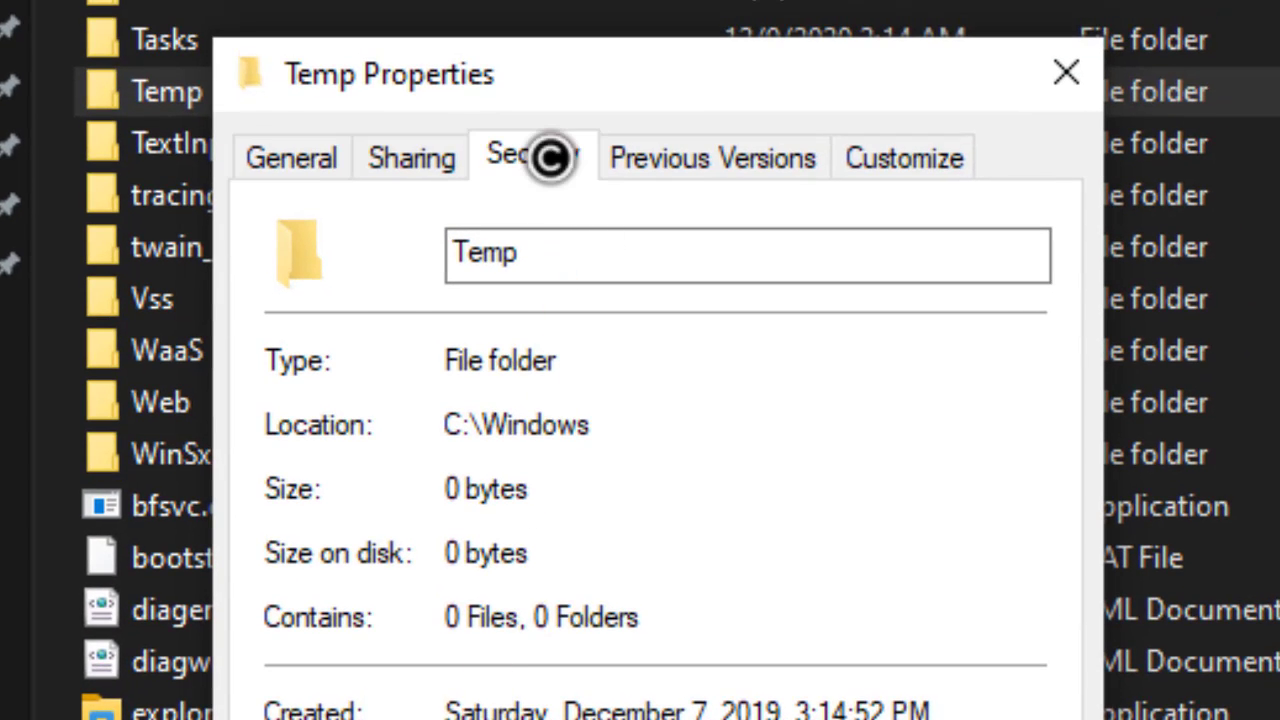
{"action": "left_click", "coordinate": [532, 156]}
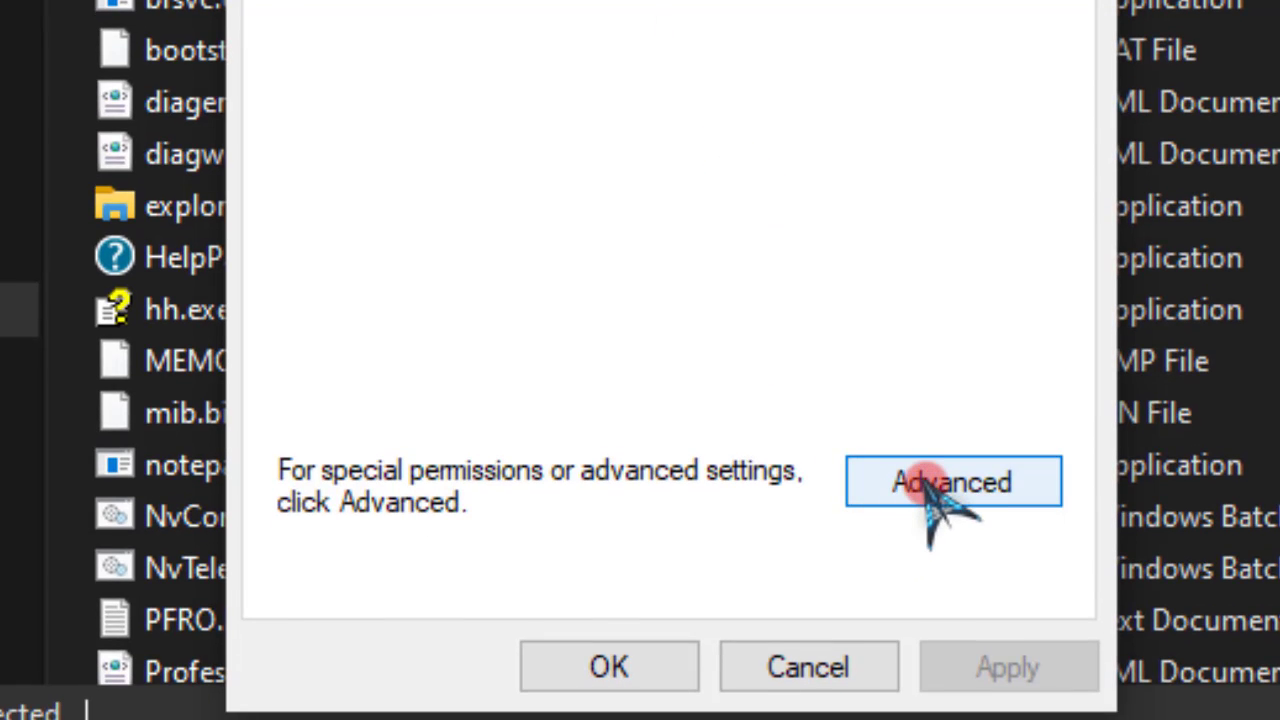
- In Advanced Security for Temp, grant Full control to the Users and Administrators entries
{"action": "left_click", "coordinate": [952, 480]}
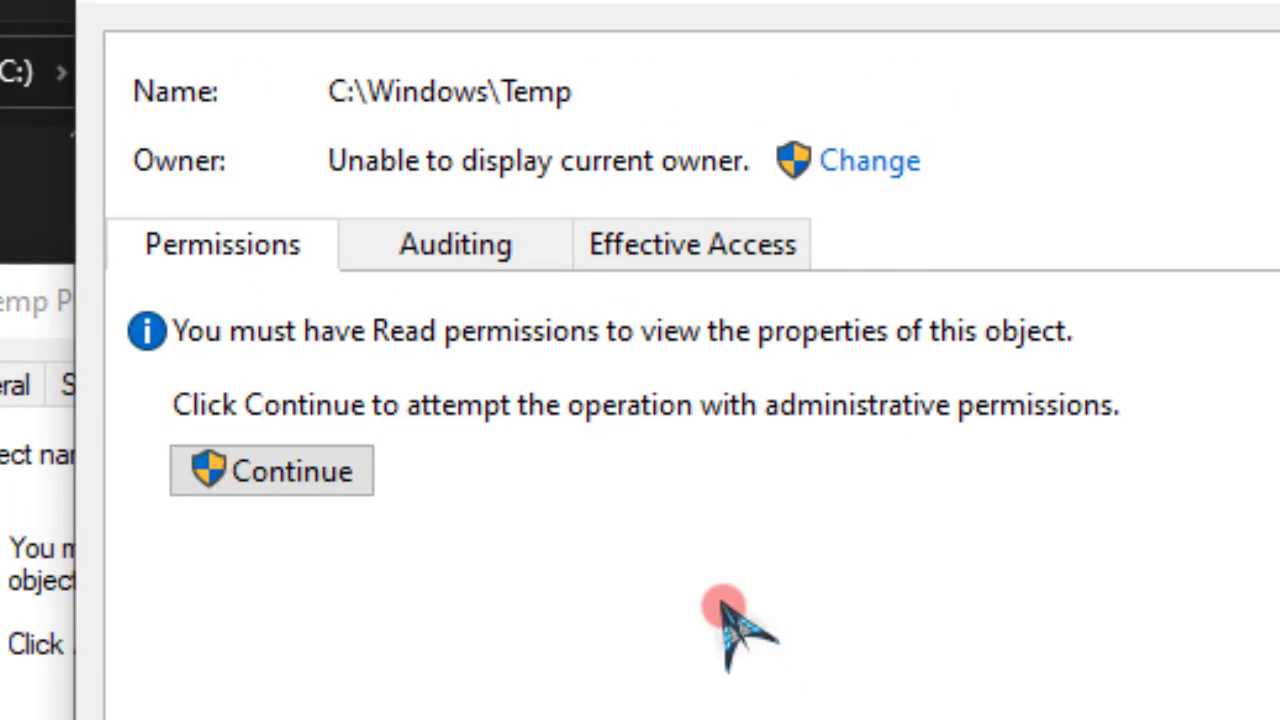
{"action": "mouse_move", "coordinate": [868, 160]}
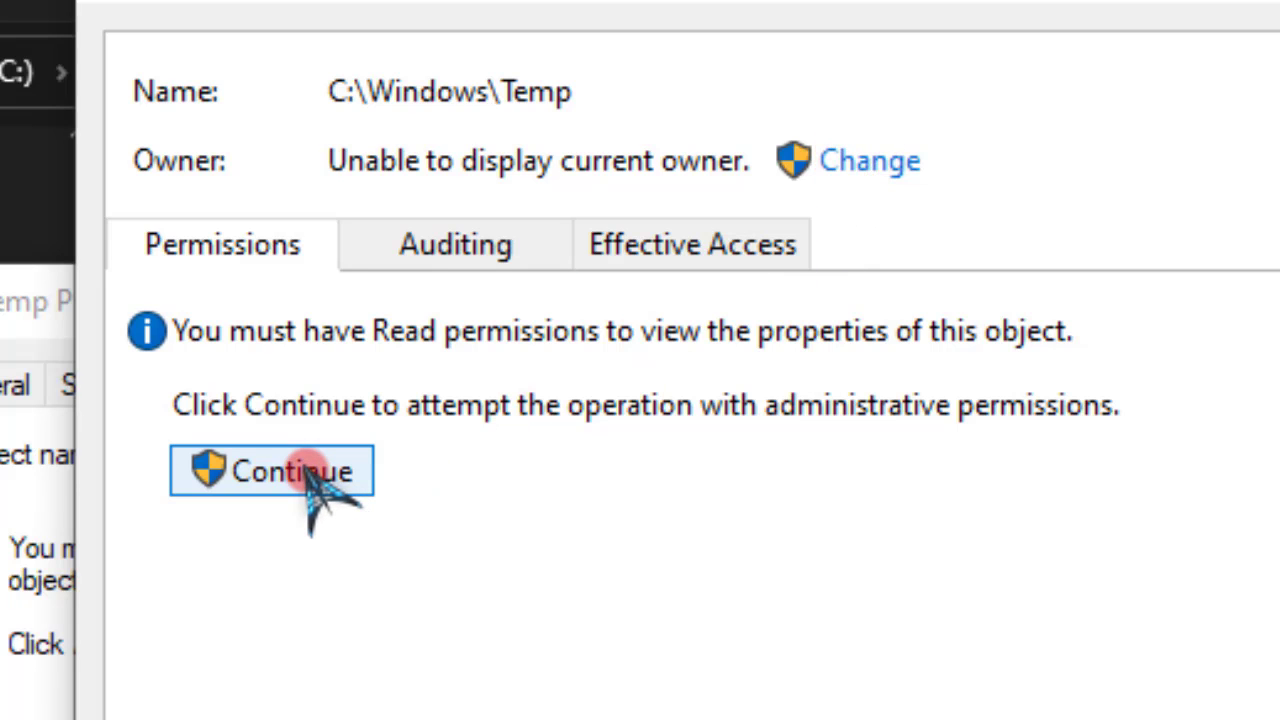
{"action": "left_click", "coordinate": [270, 472]}
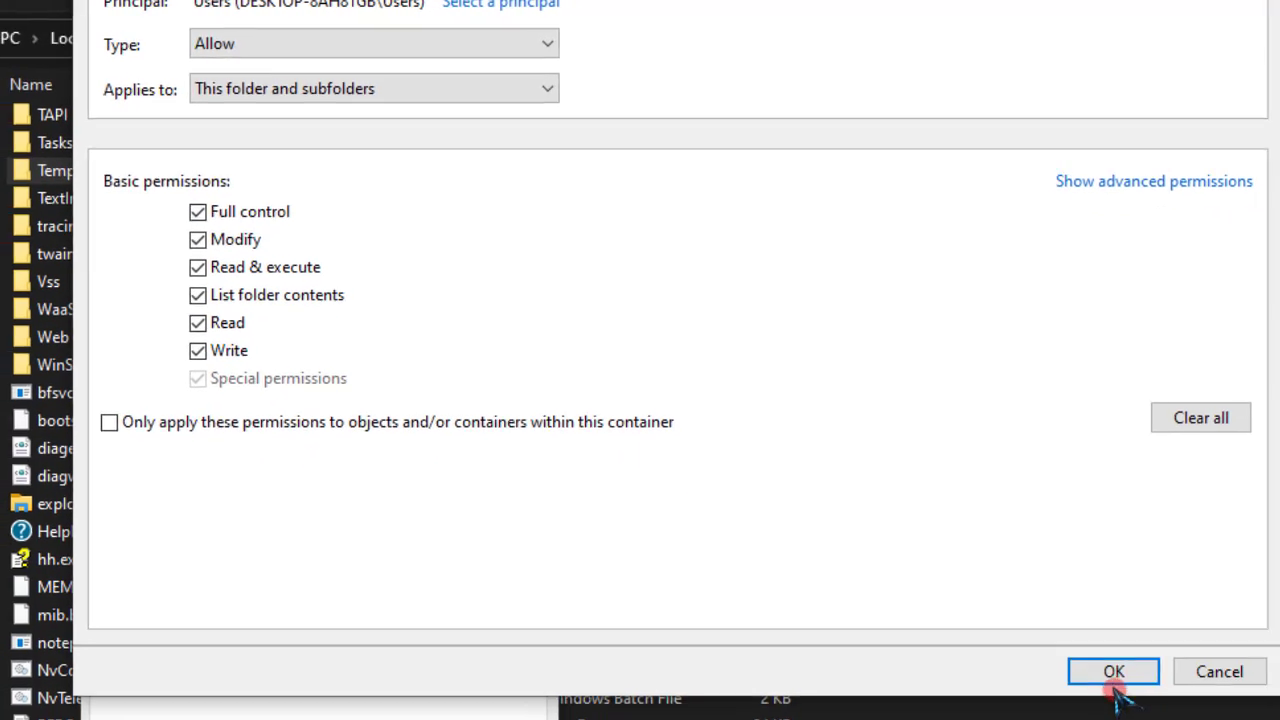
{"action": "left_click", "coordinate": [1112, 672]}
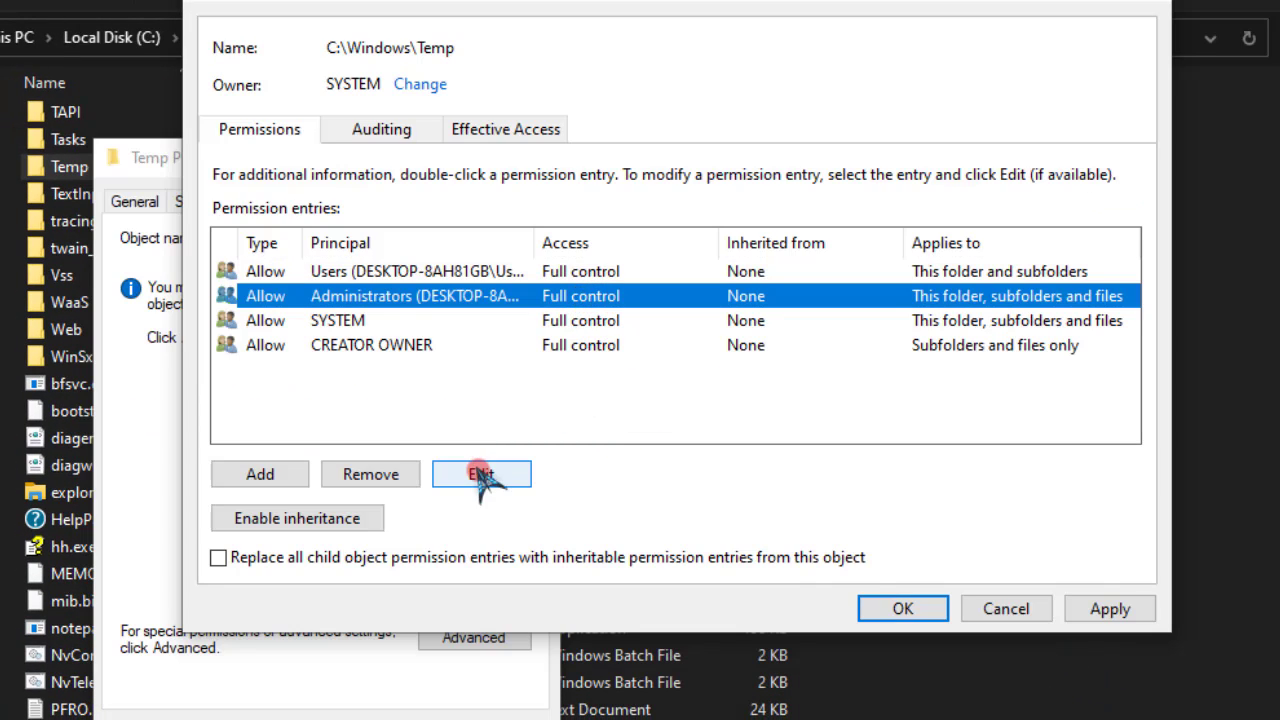
{"action": "left_click", "coordinate": [480, 474]}
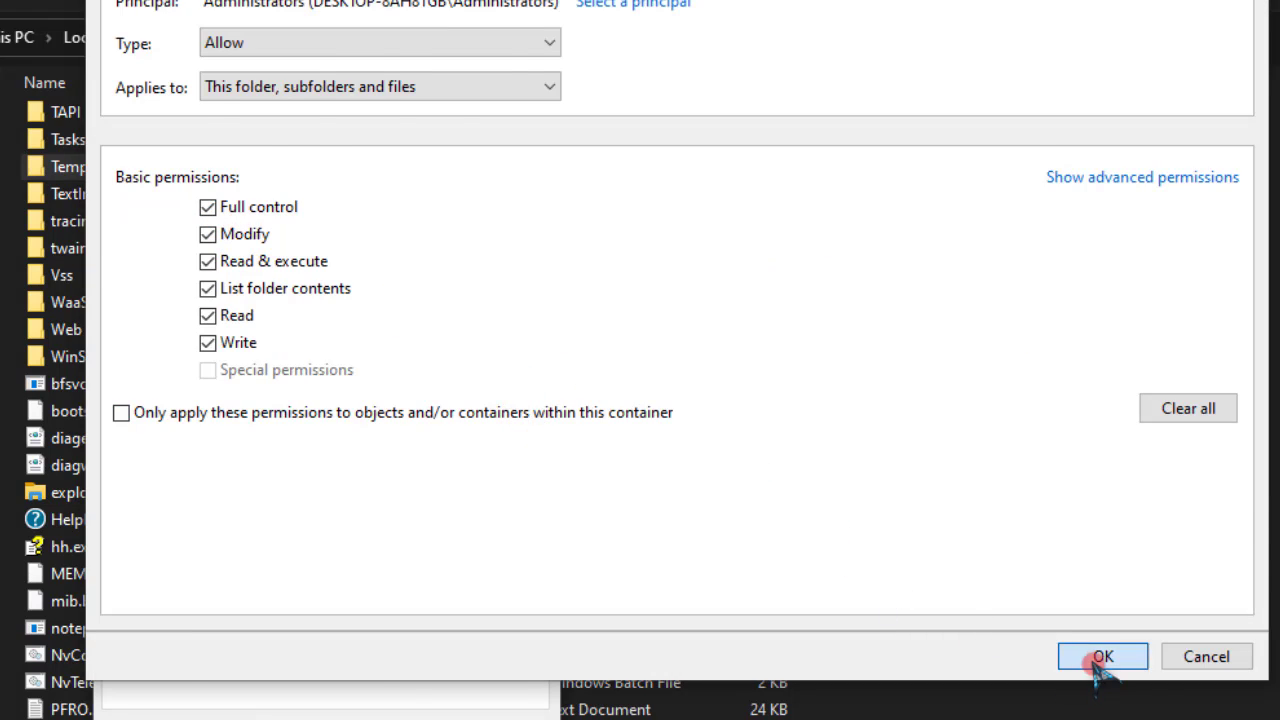
{"action": "left_click", "coordinate": [1102, 656]}
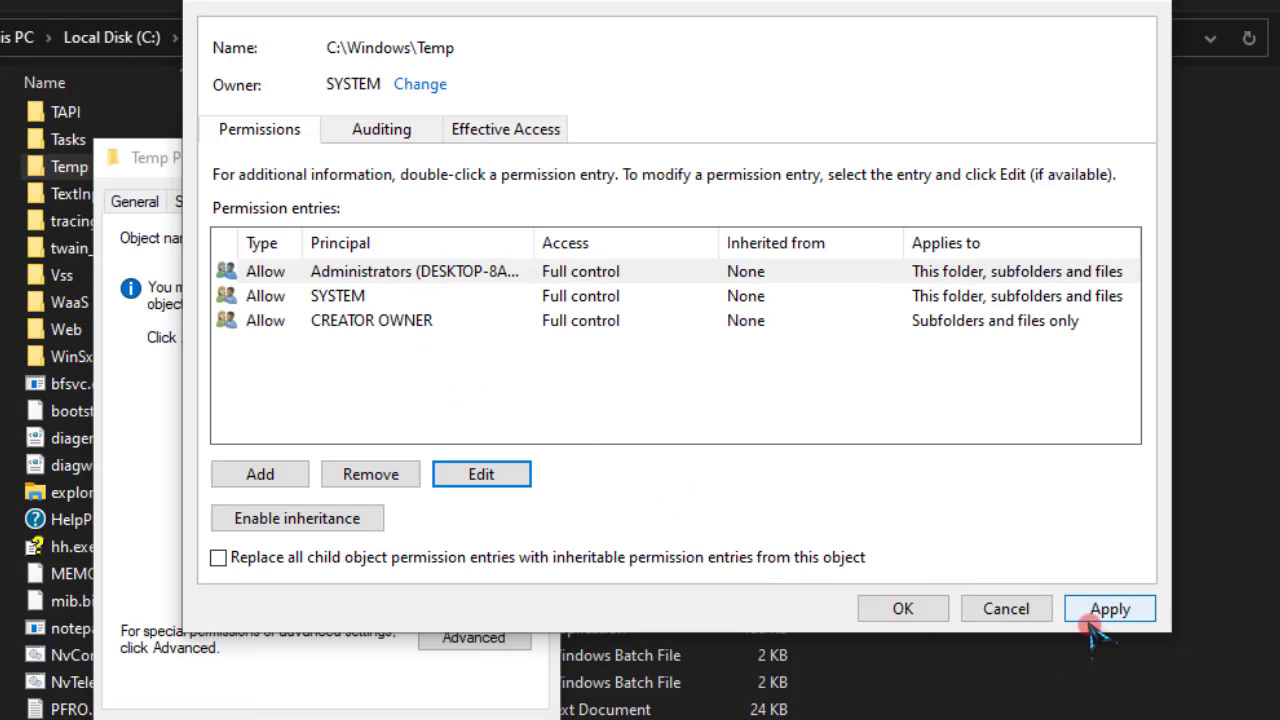
- Apply the permission changes, accept the system-folder warning and close the Properties window
{"action": "left_click", "coordinate": [1108, 608]}
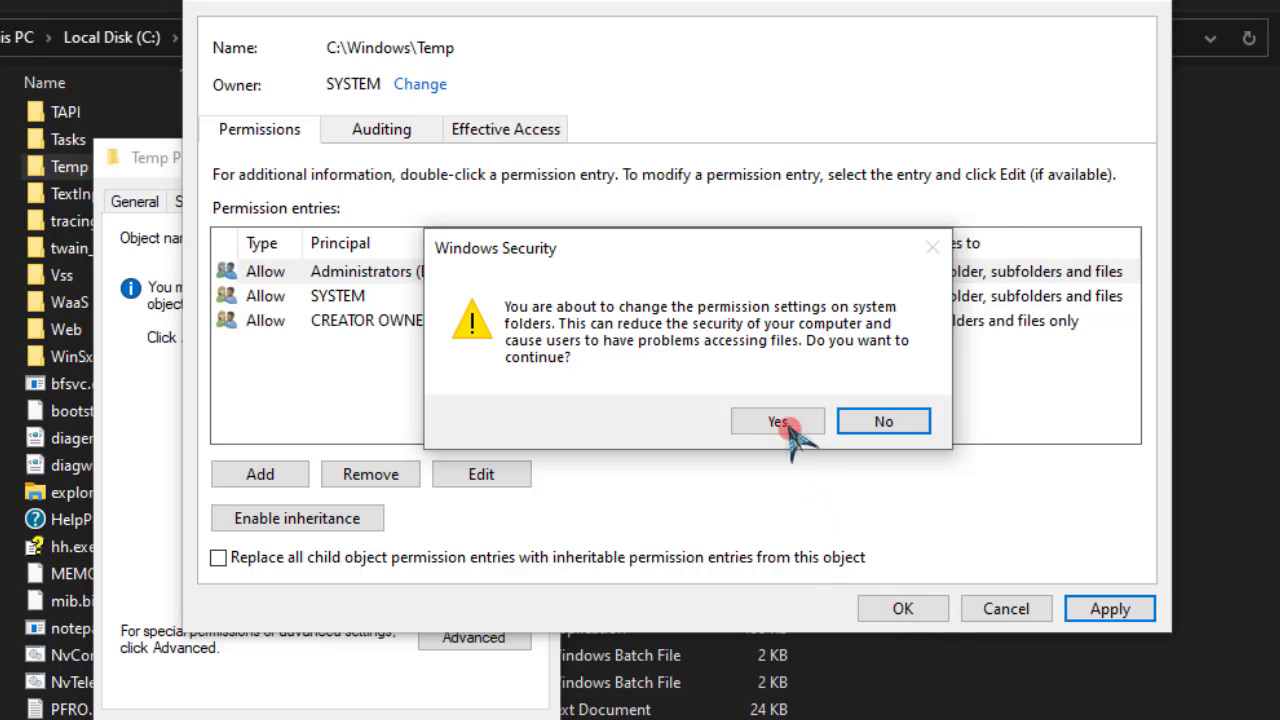
{"action": "left_click", "coordinate": [778, 420]}
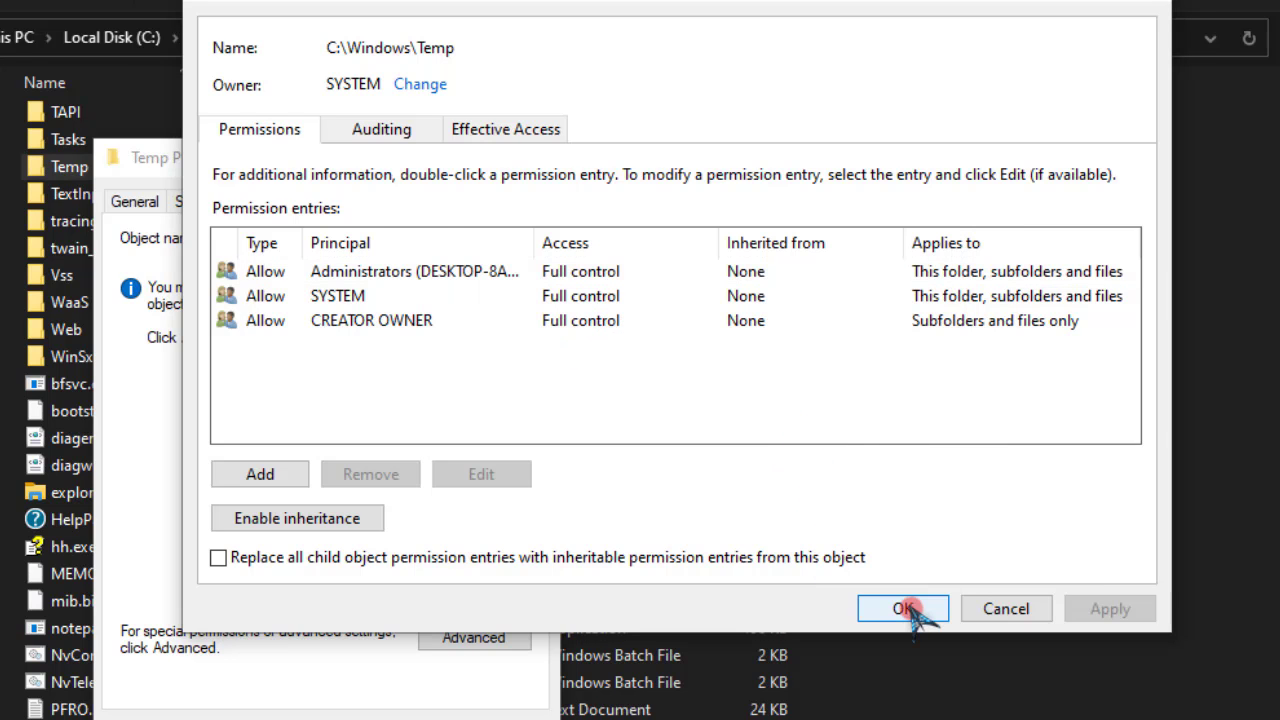
{"action": "left_click", "coordinate": [902, 608]}
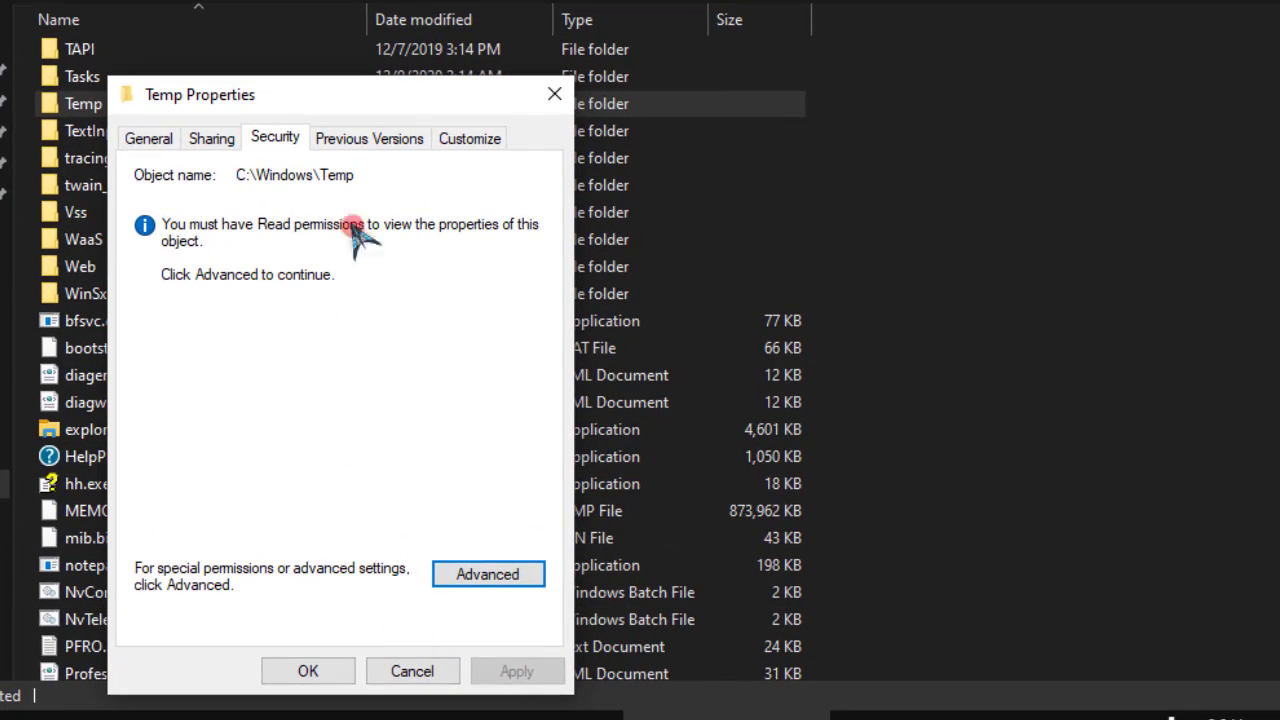
{"action": "left_click", "coordinate": [368, 138]}
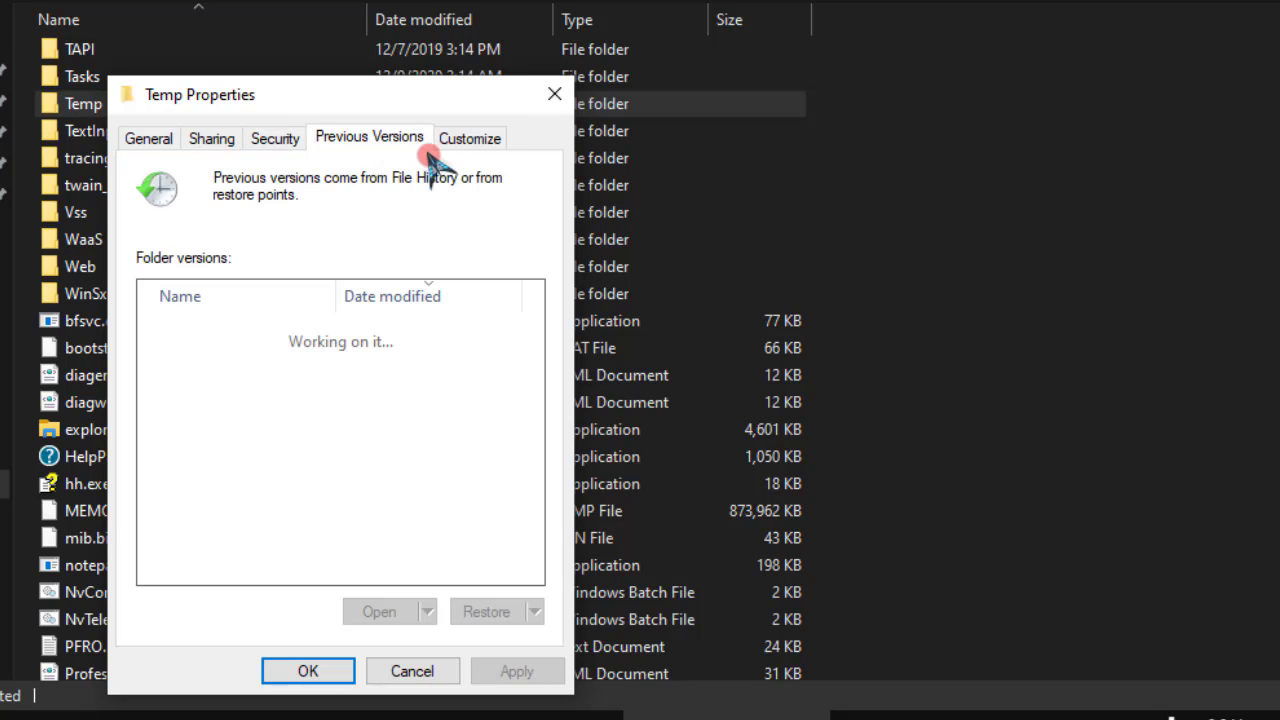
{"action": "left_click", "coordinate": [468, 136]}
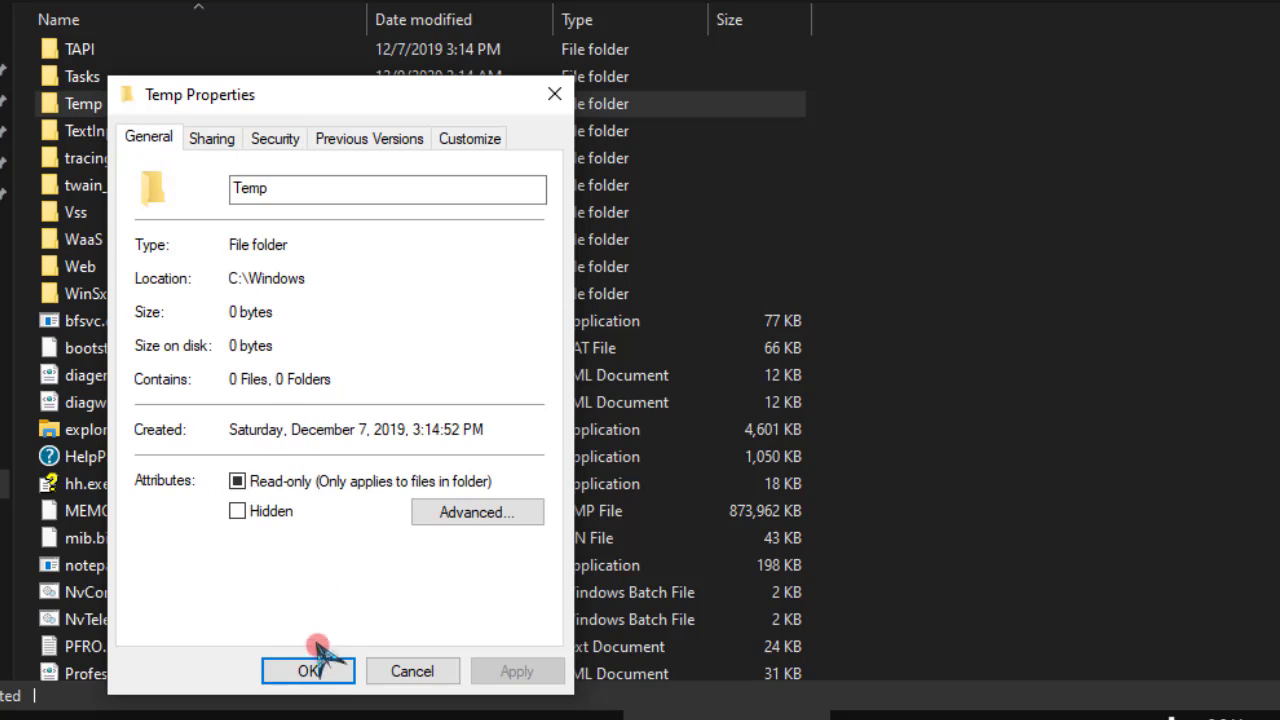
{"action": "left_click", "coordinate": [308, 672]}
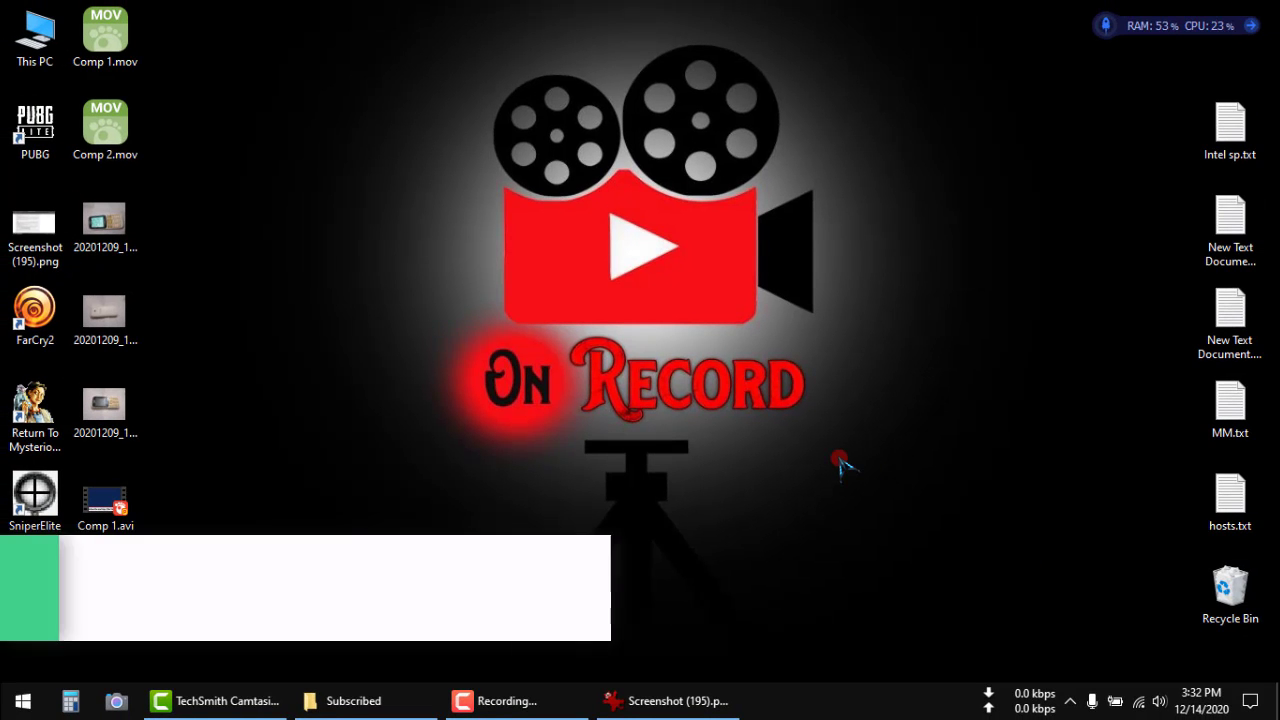
- Run MSIEXEC/UNREGISTER from the Run dialog to unregister Windows Installer
{"action": "key", "text": "Win+r"}
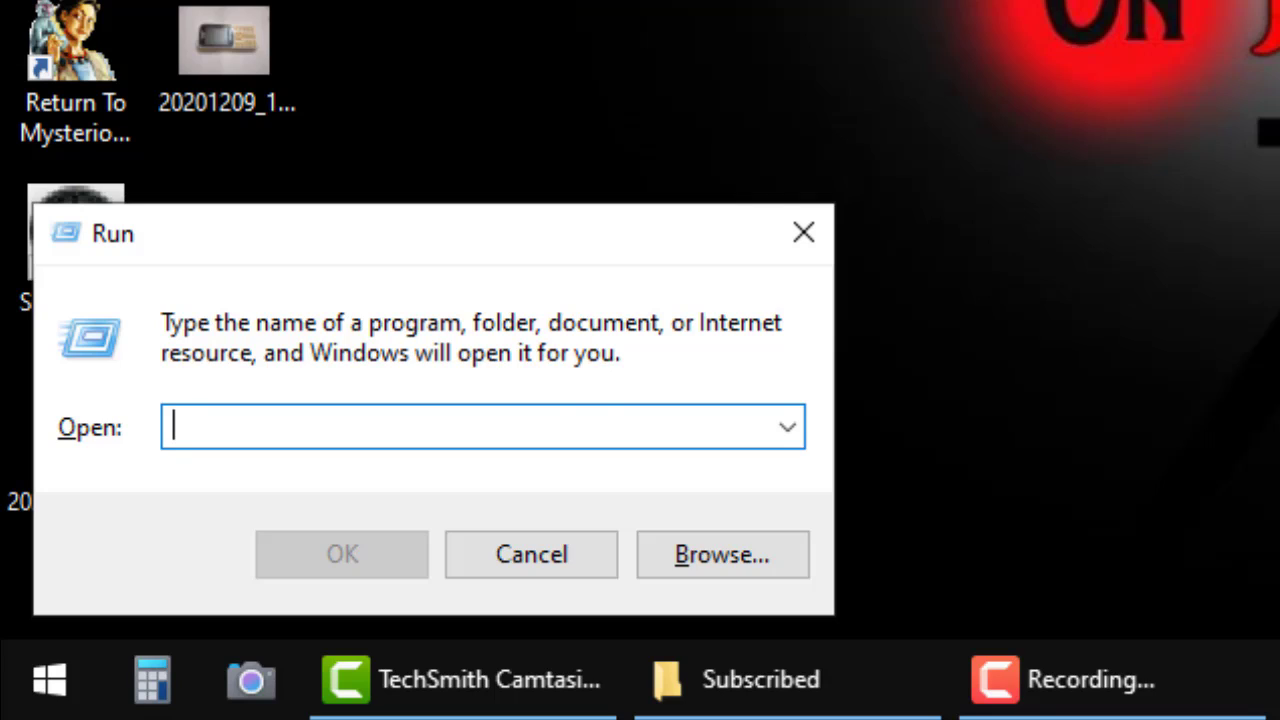
{"action": "type", "text": "MSI"}
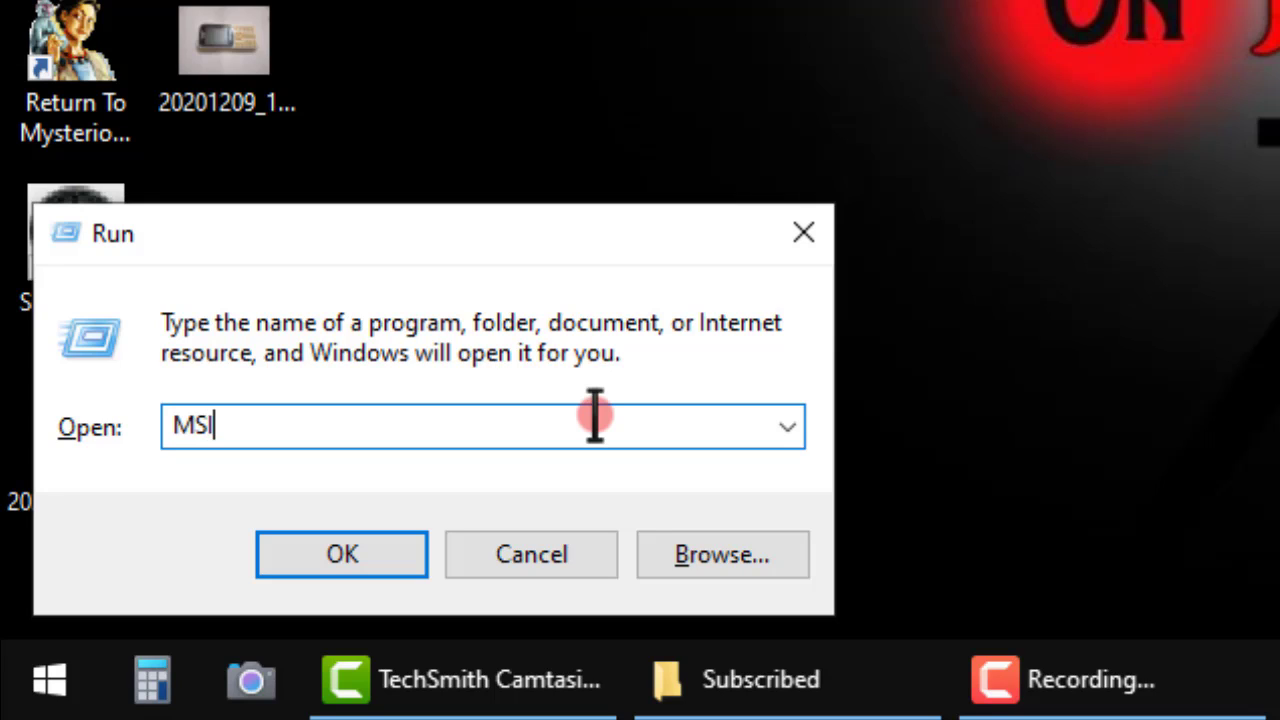
{"action": "type", "text": "EX"}
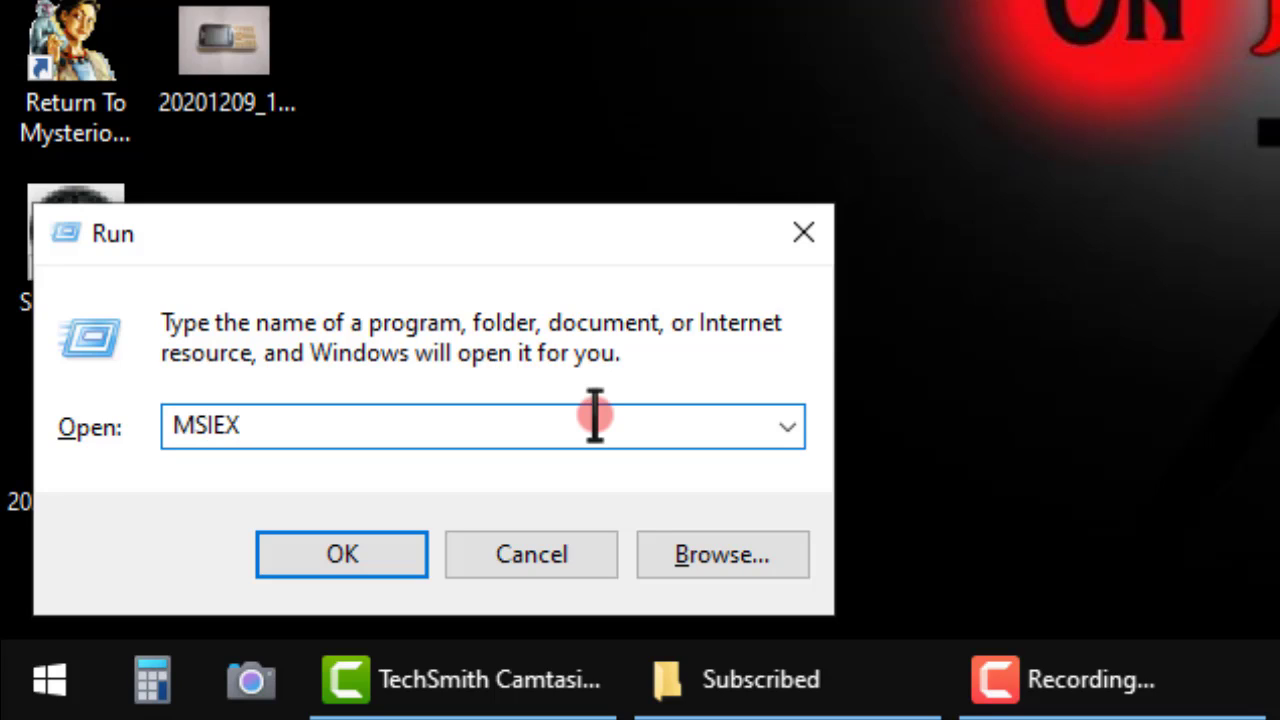
{"action": "type", "text": "EC/"}
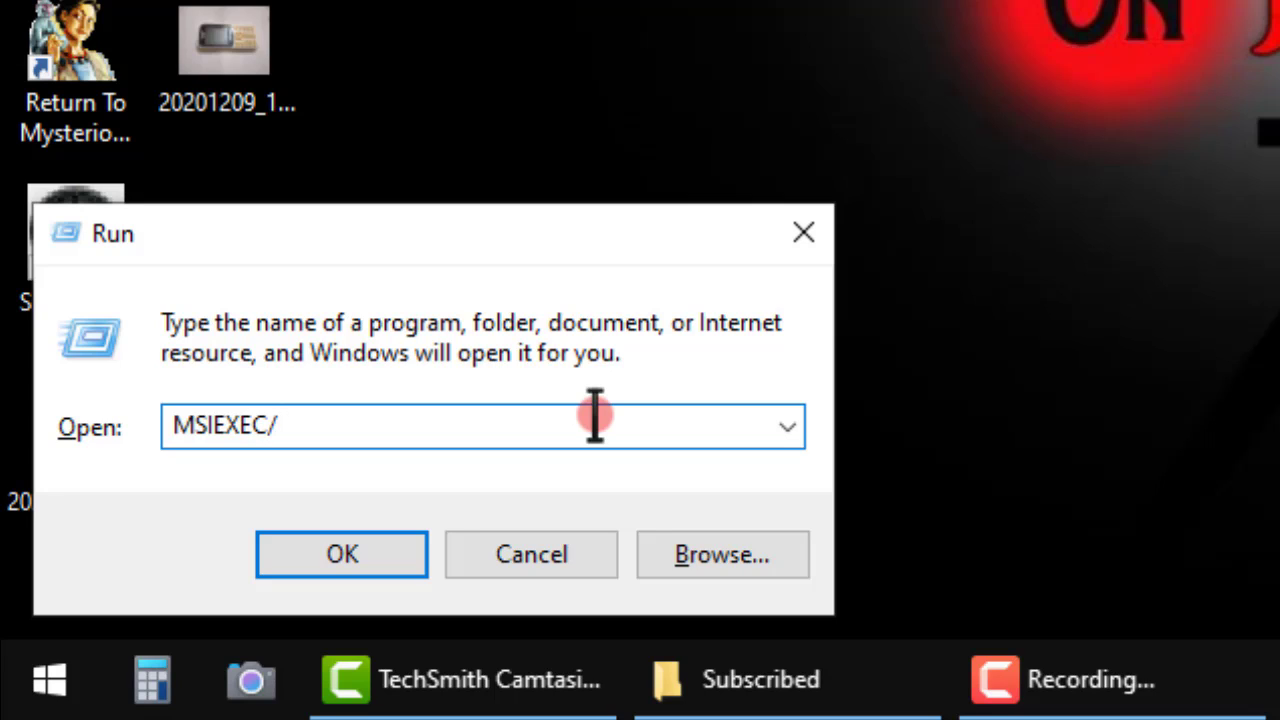
{"action": "type", "text": "UN"}
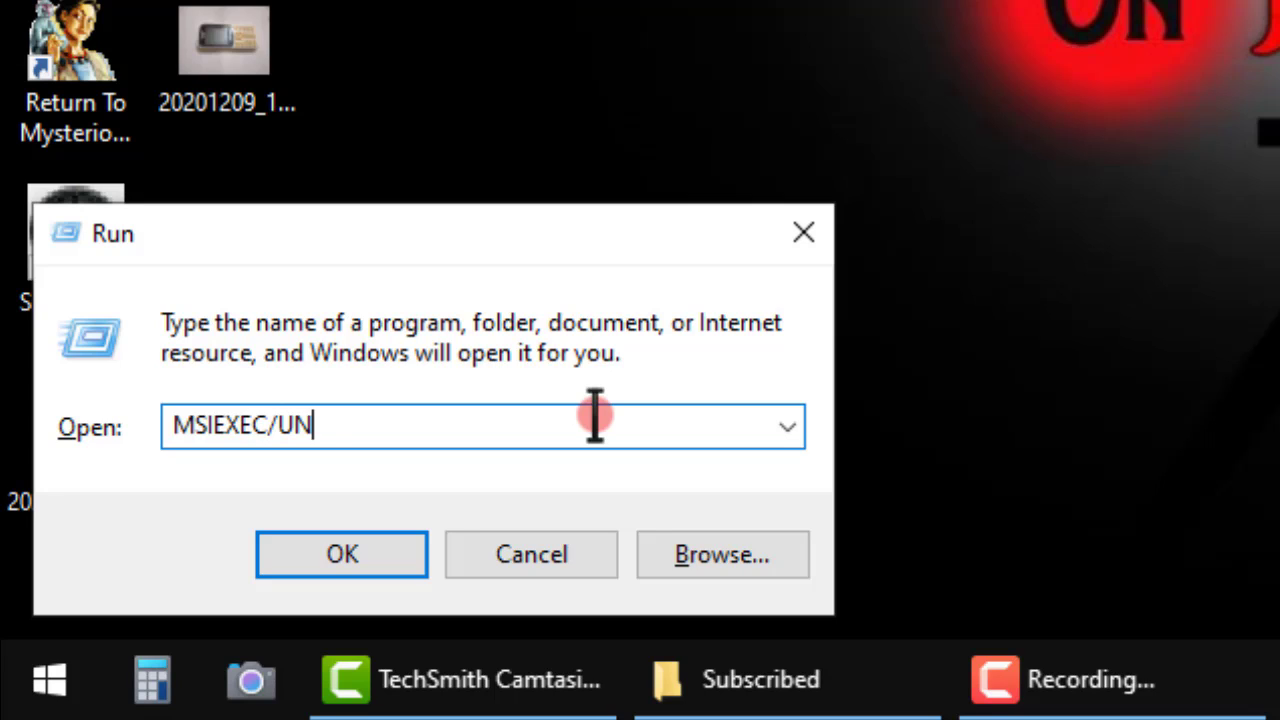
{"action": "type", "text": "REGIS"}
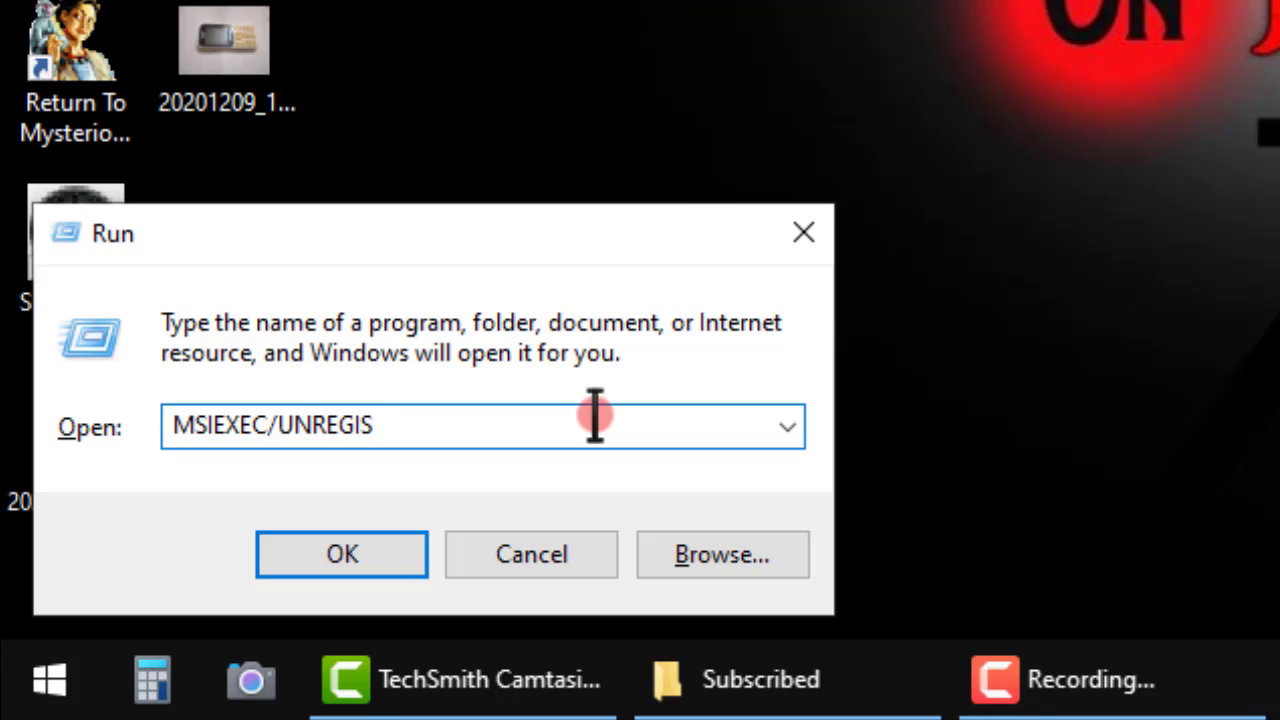
{"action": "type", "text": "TER"}
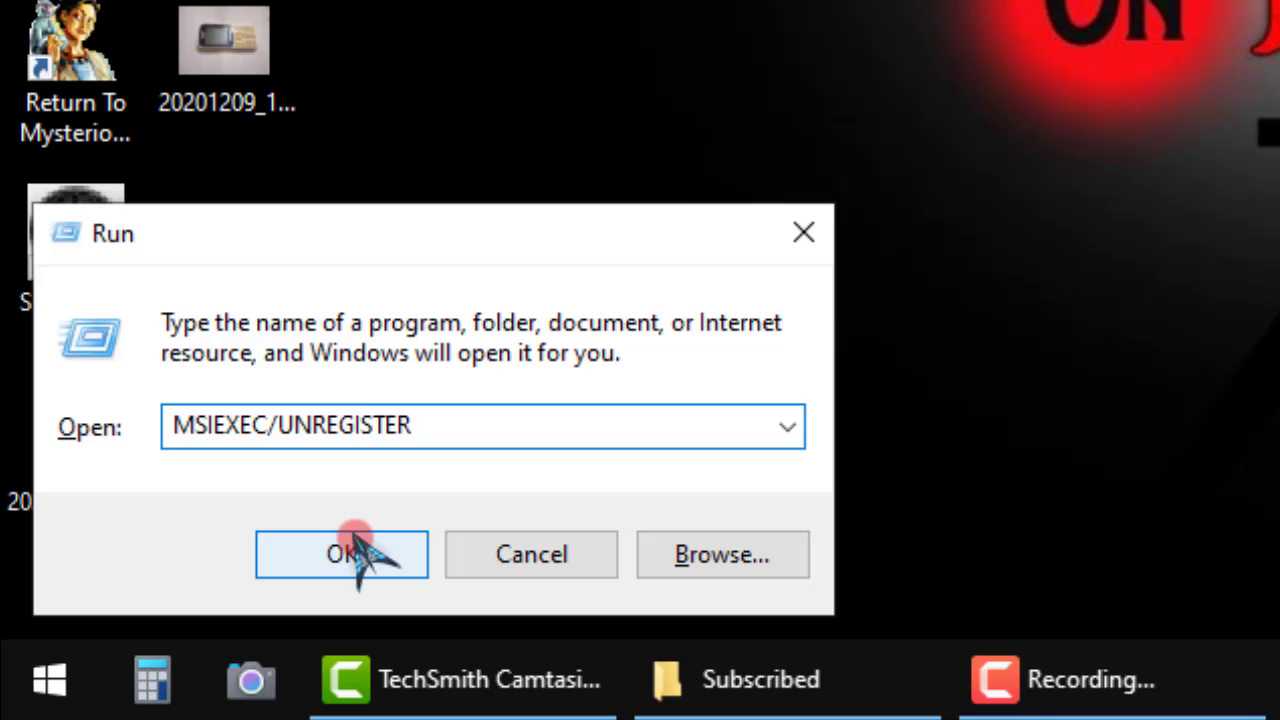
{"action": "left_click", "coordinate": [340, 554]}
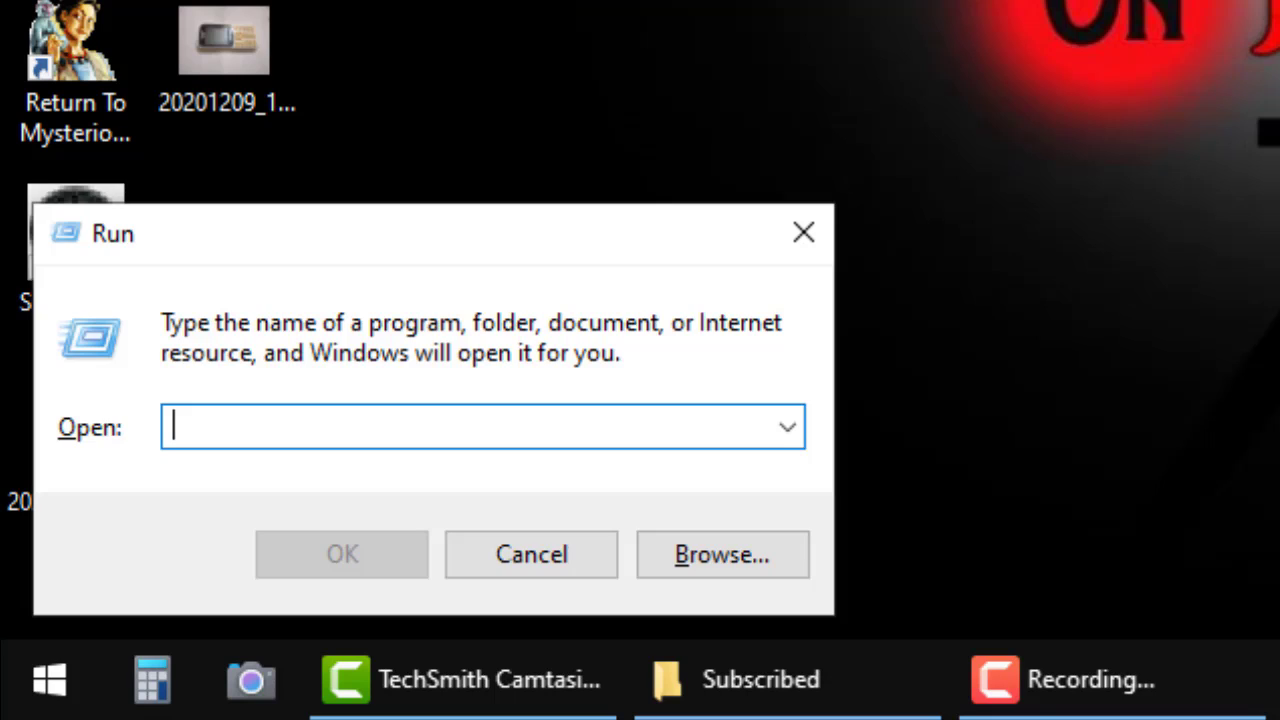
- Run MSIEXEC/REGSERVER from the Run dialog to re-register Windows Installer
{"action": "type", "text": "MS"}
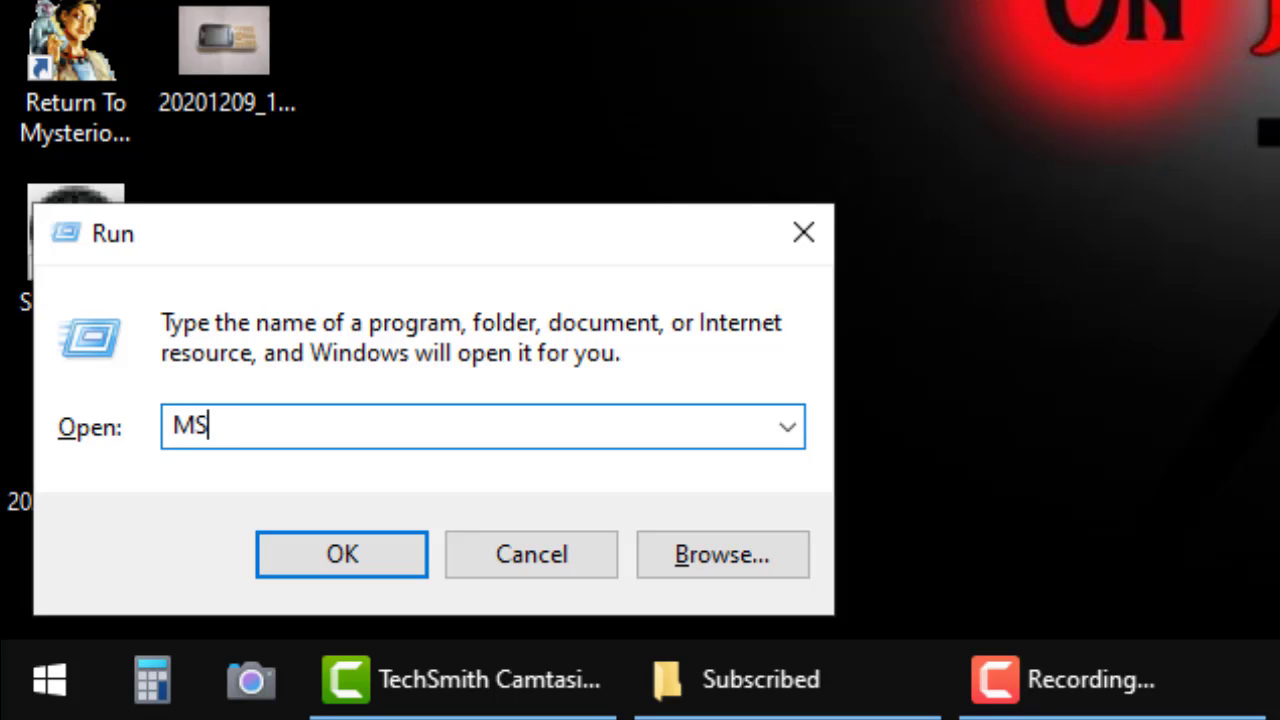
{"action": "type", "text": "IEXE"}
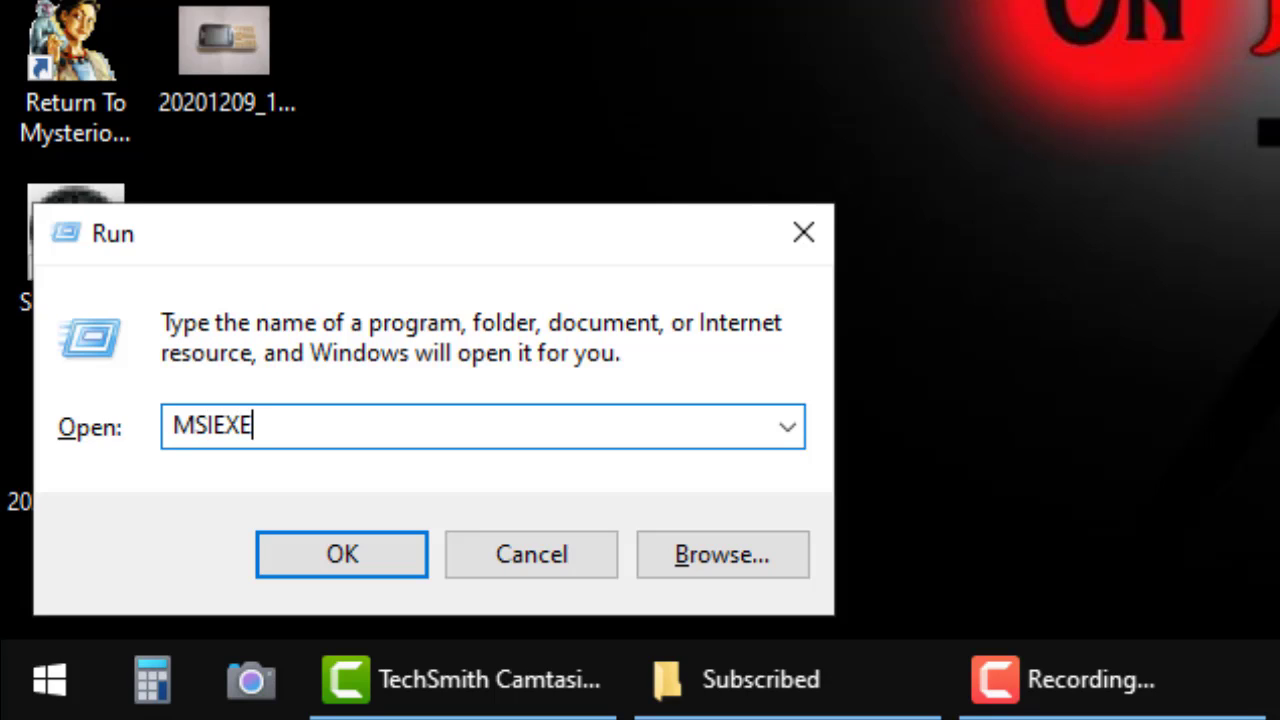
{"action": "type", "text": "C/"}
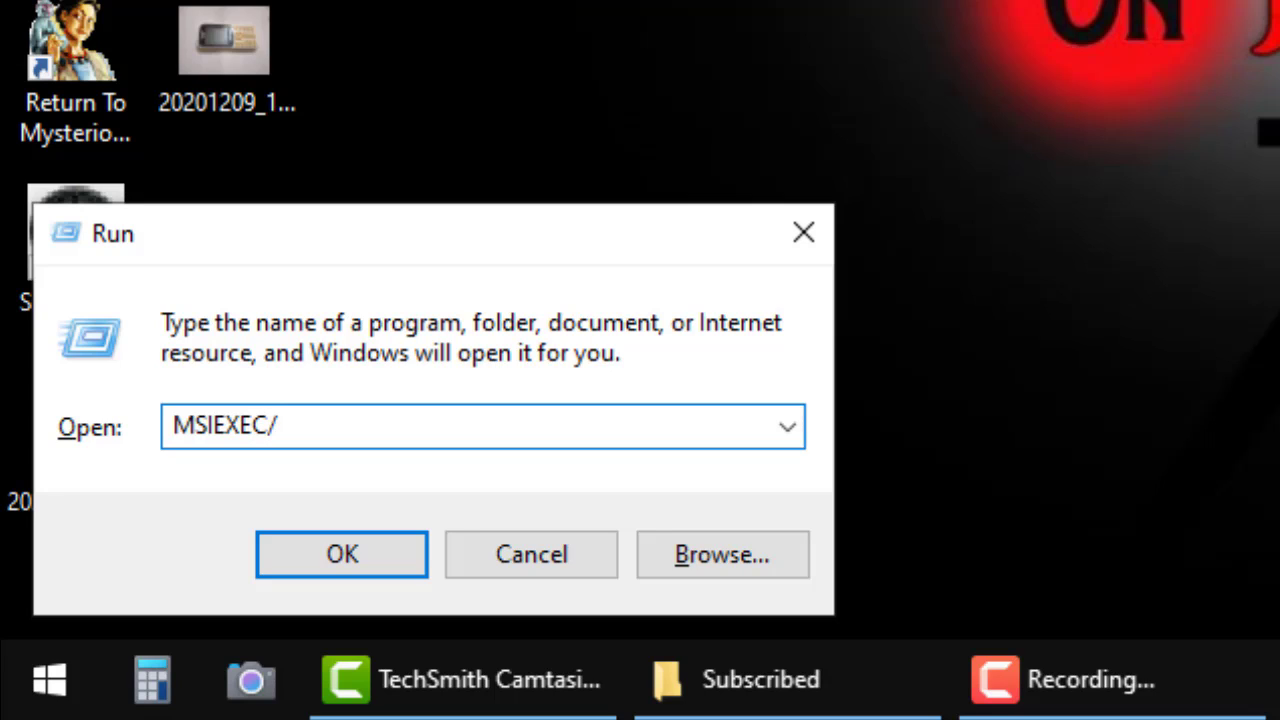
{"action": "type", "text": "REGSE"}
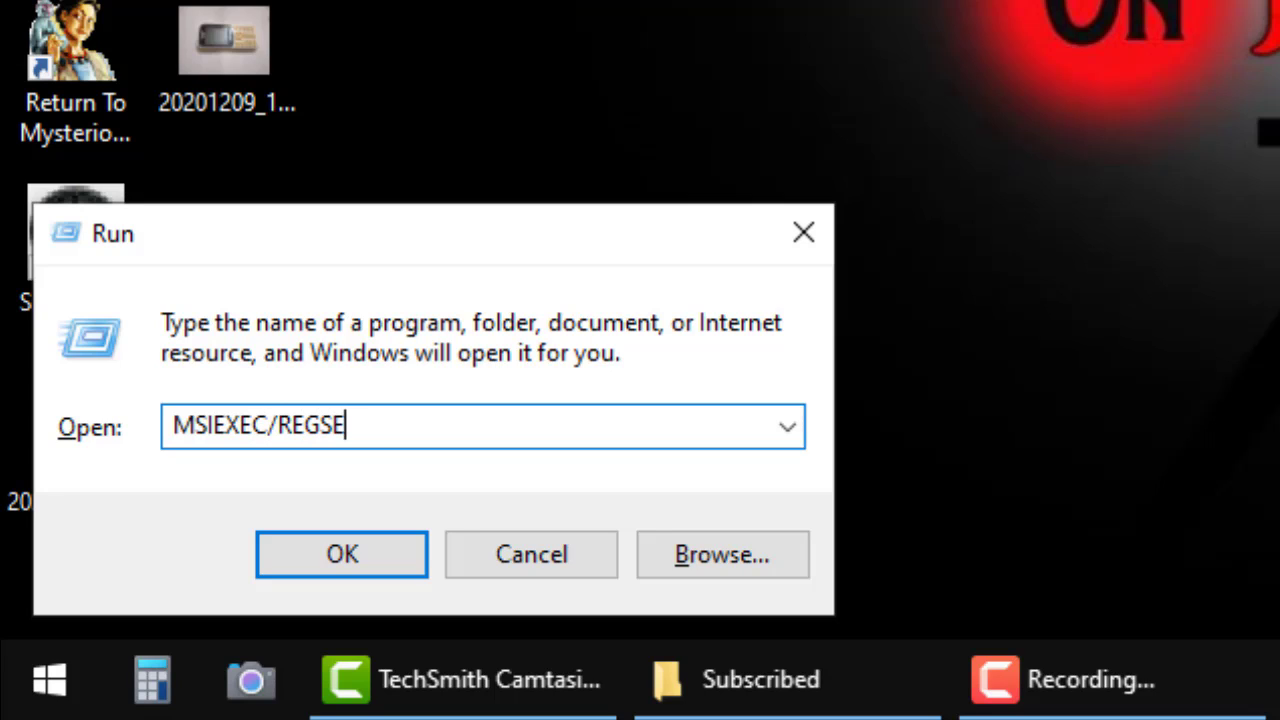
{"action": "type", "text": "RVER"}
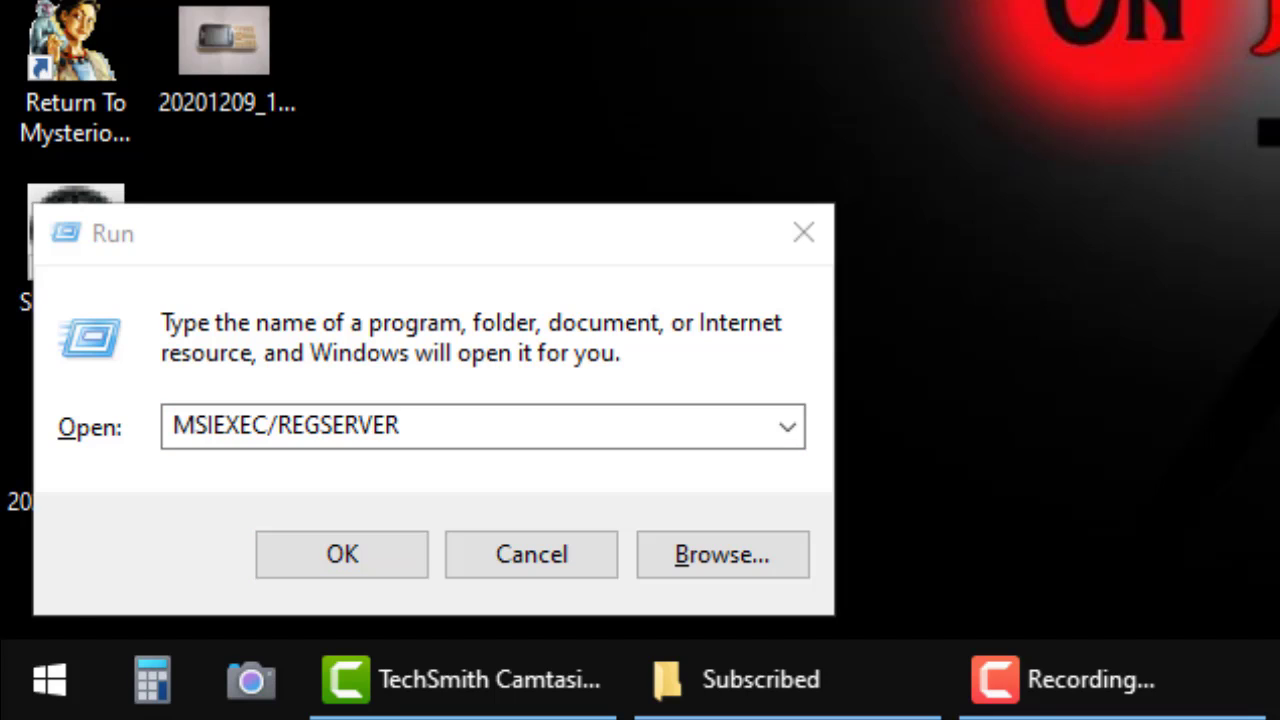
{"action": "left_click", "coordinate": [340, 554]}
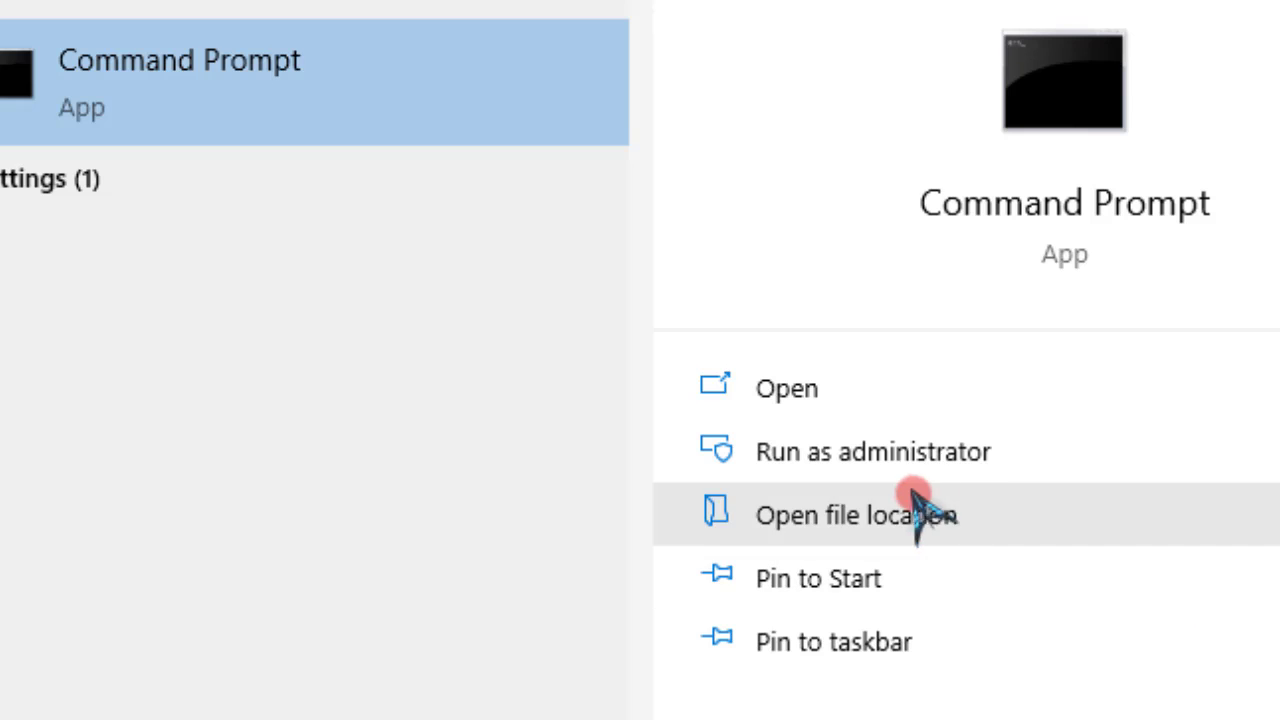
{"action": "mouse_move", "coordinate": [990, 460]}
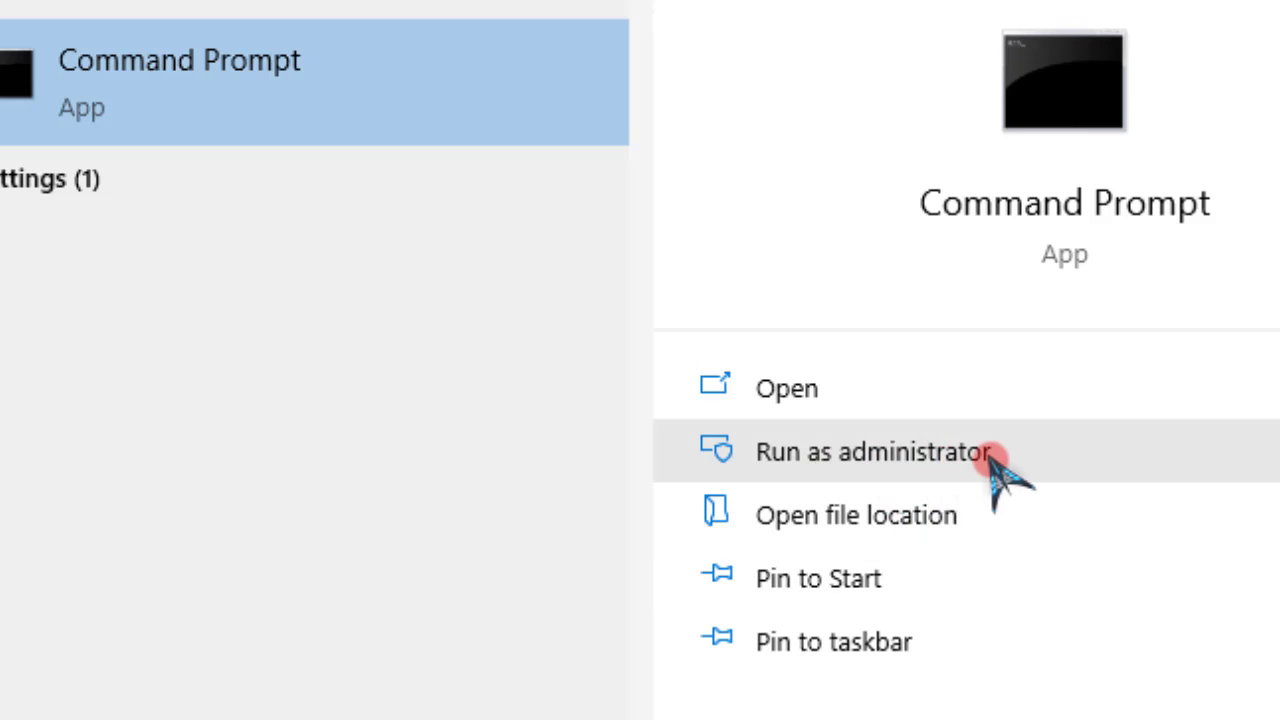
- Start an administrator Command Prompt and enter DISM.exe/Online/Cleanup-image/Scanhealth at its prompt
{"action": "left_click", "coordinate": [872, 452]}
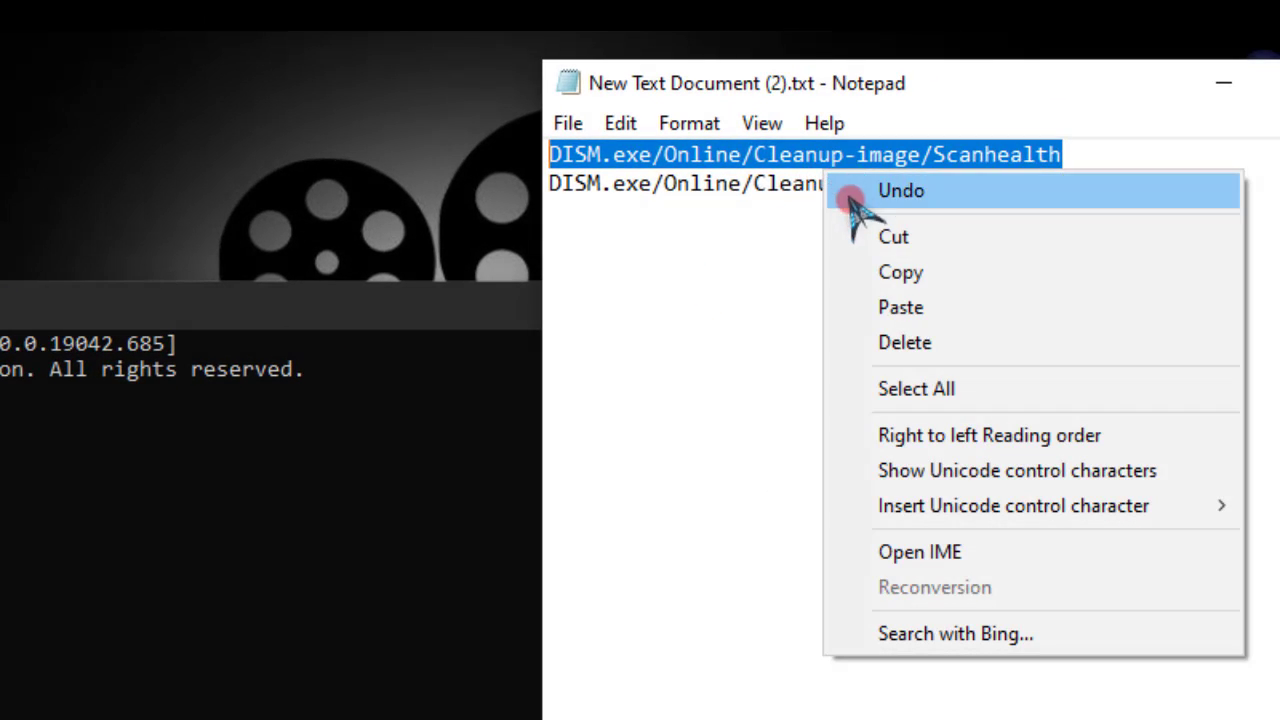
{"action": "left_click", "coordinate": [456, 252]}
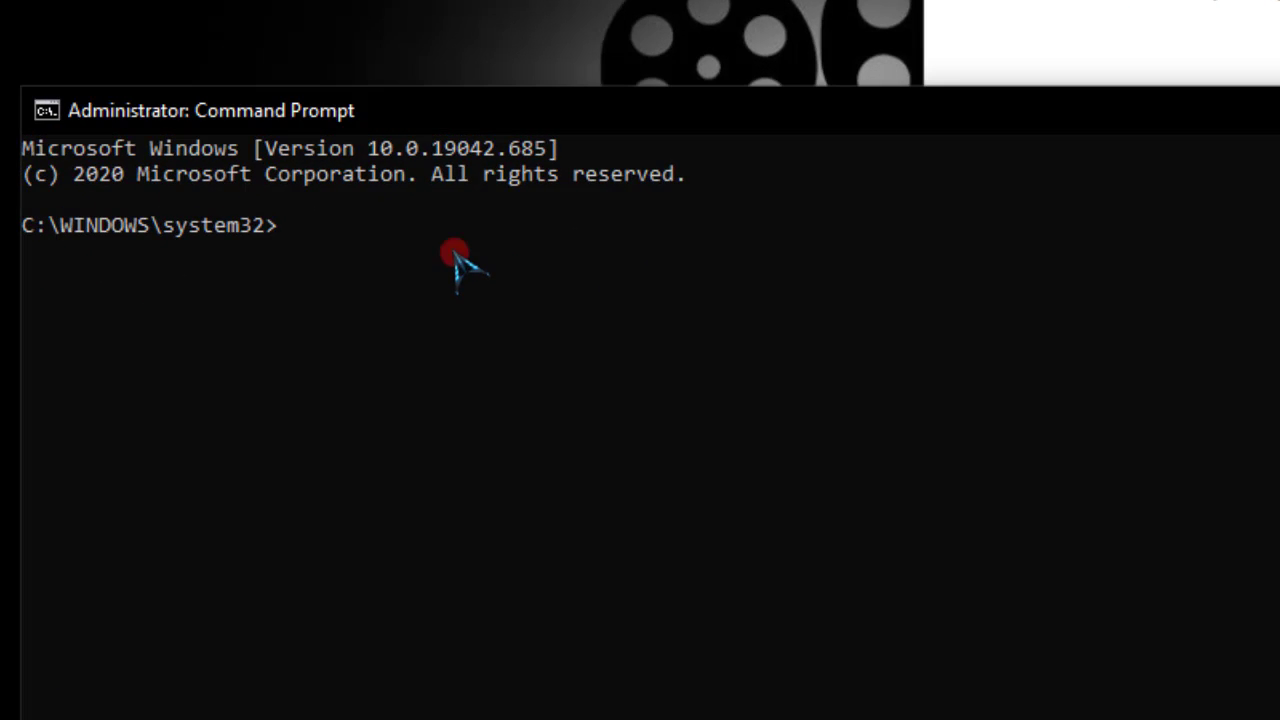
{"action": "type", "text": "DISM.exe/Online/Cleanup-image/Scanhealth"}
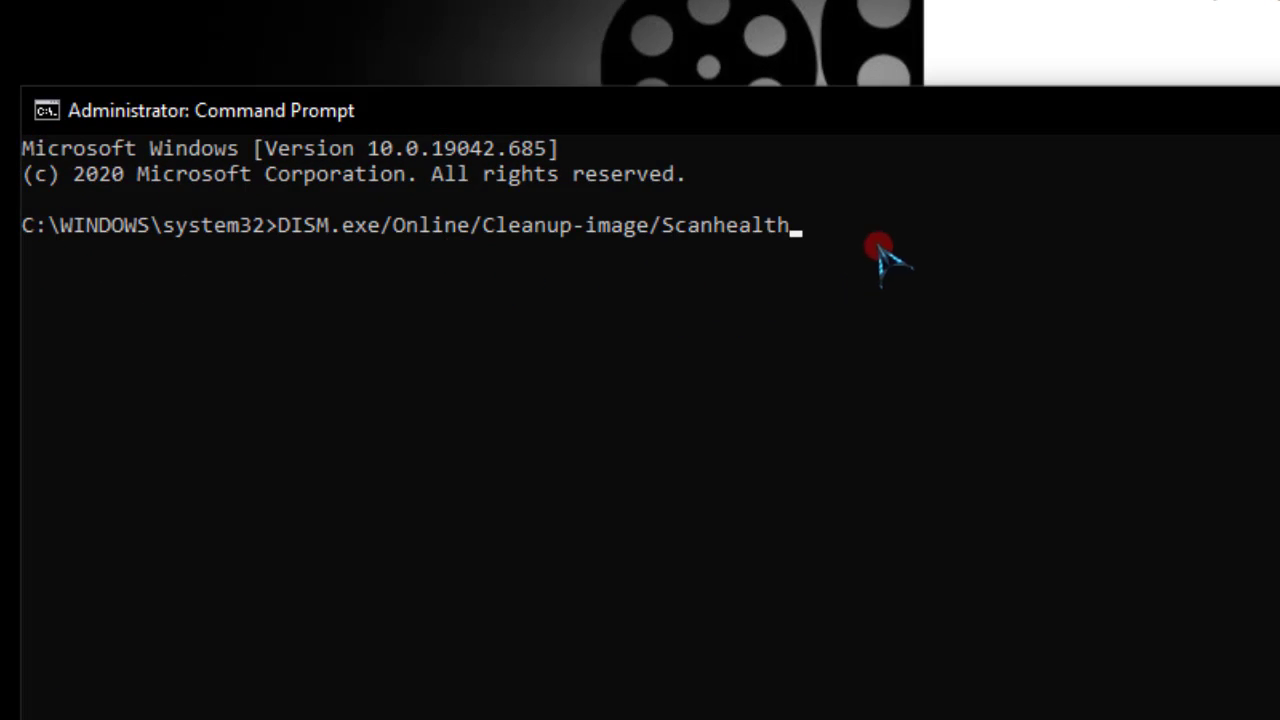